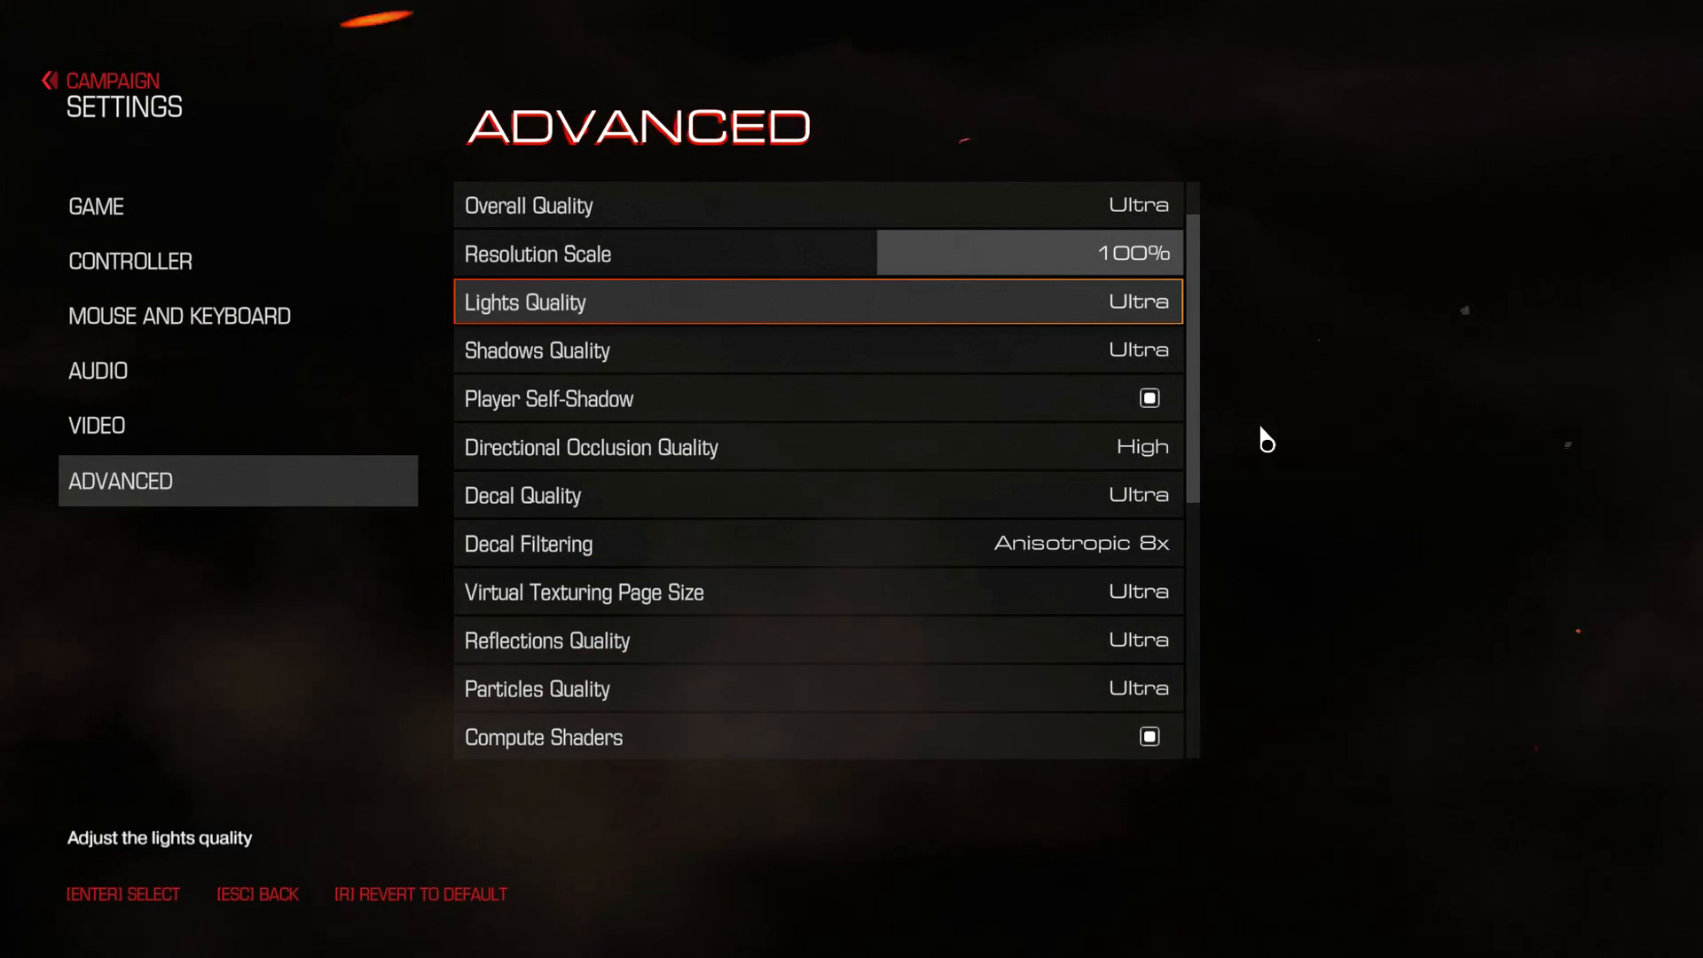
{"action": "mouse_move", "coordinate": [1228, 435]}
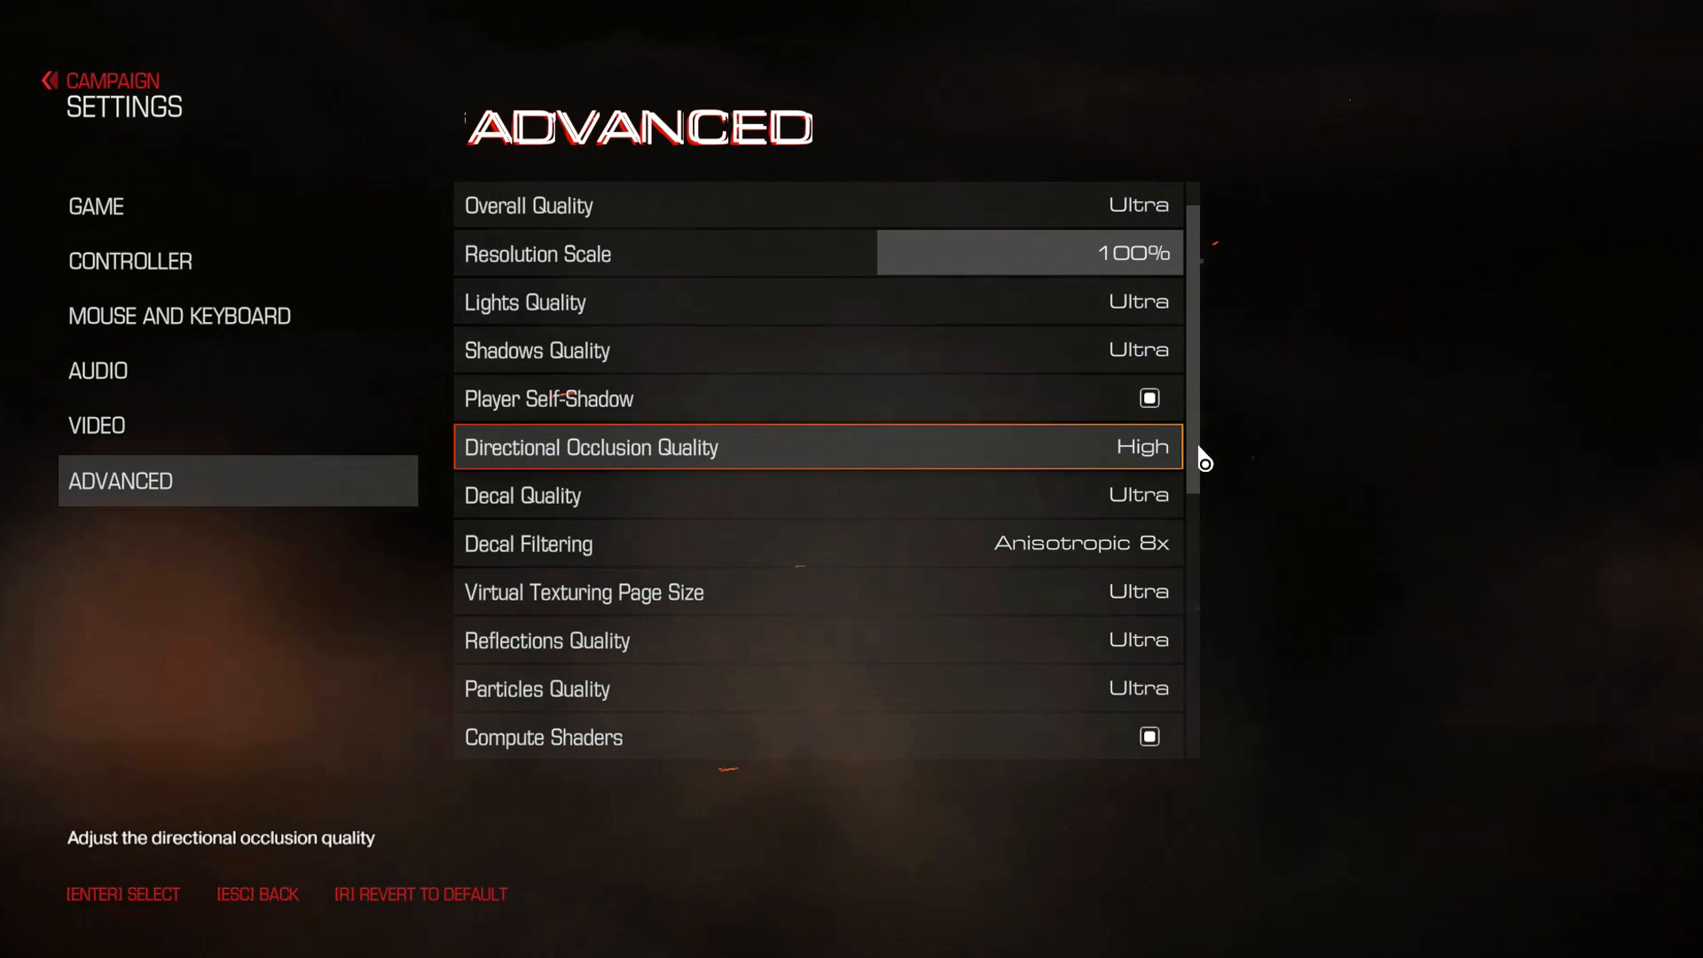
Step: Scroll the advanced graphics list, show fullscreen 1920 x 1080 video settings, then resume gameplay
{"action": "scroll", "scroll_direction": "down", "scroll_amount": 3}
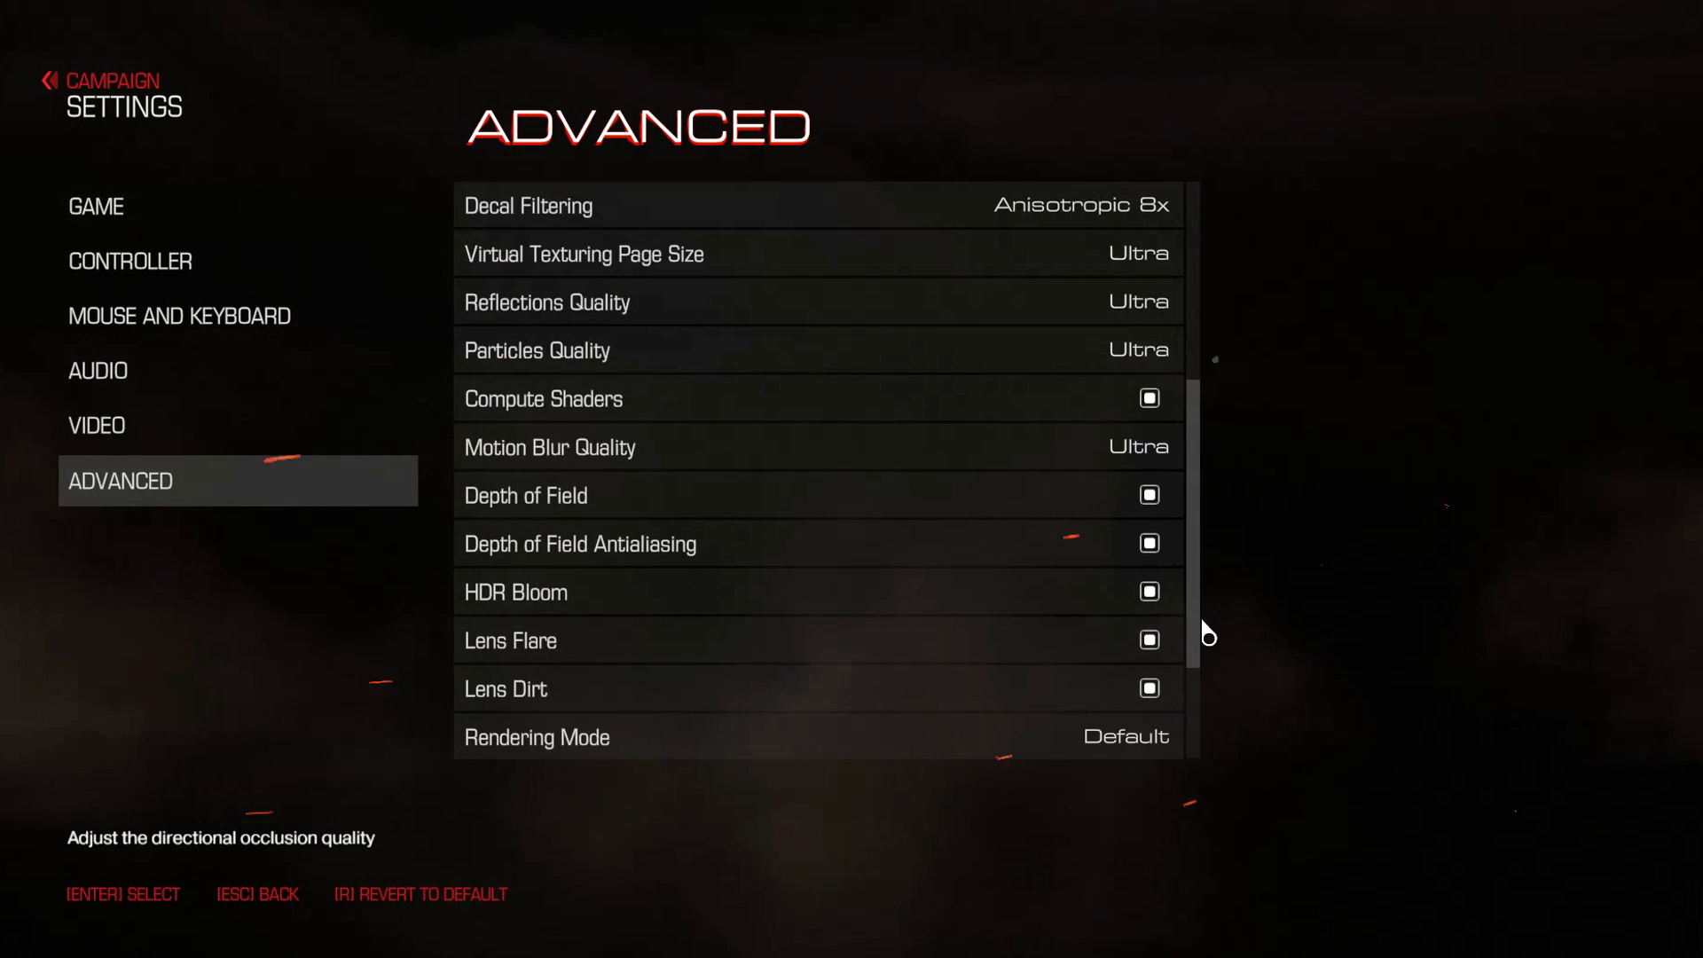
{"action": "scroll", "scroll_direction": "down", "scroll_amount": 3}
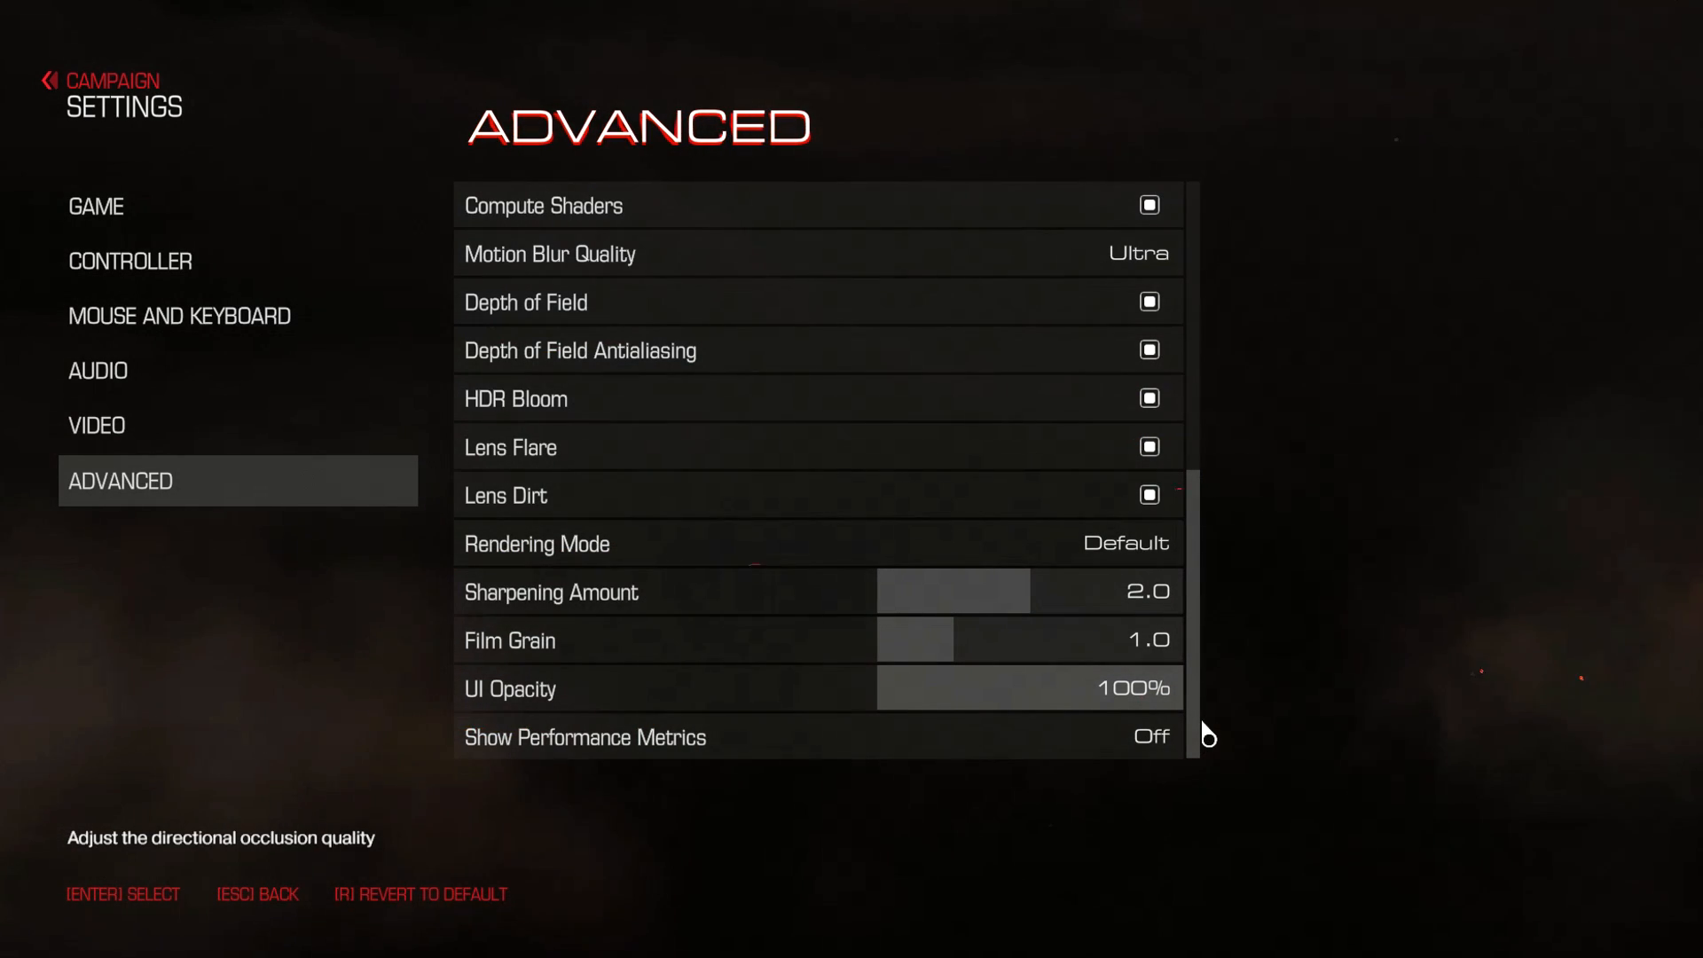
{"action": "scroll", "scroll_direction": "up", "scroll_amount": 3}
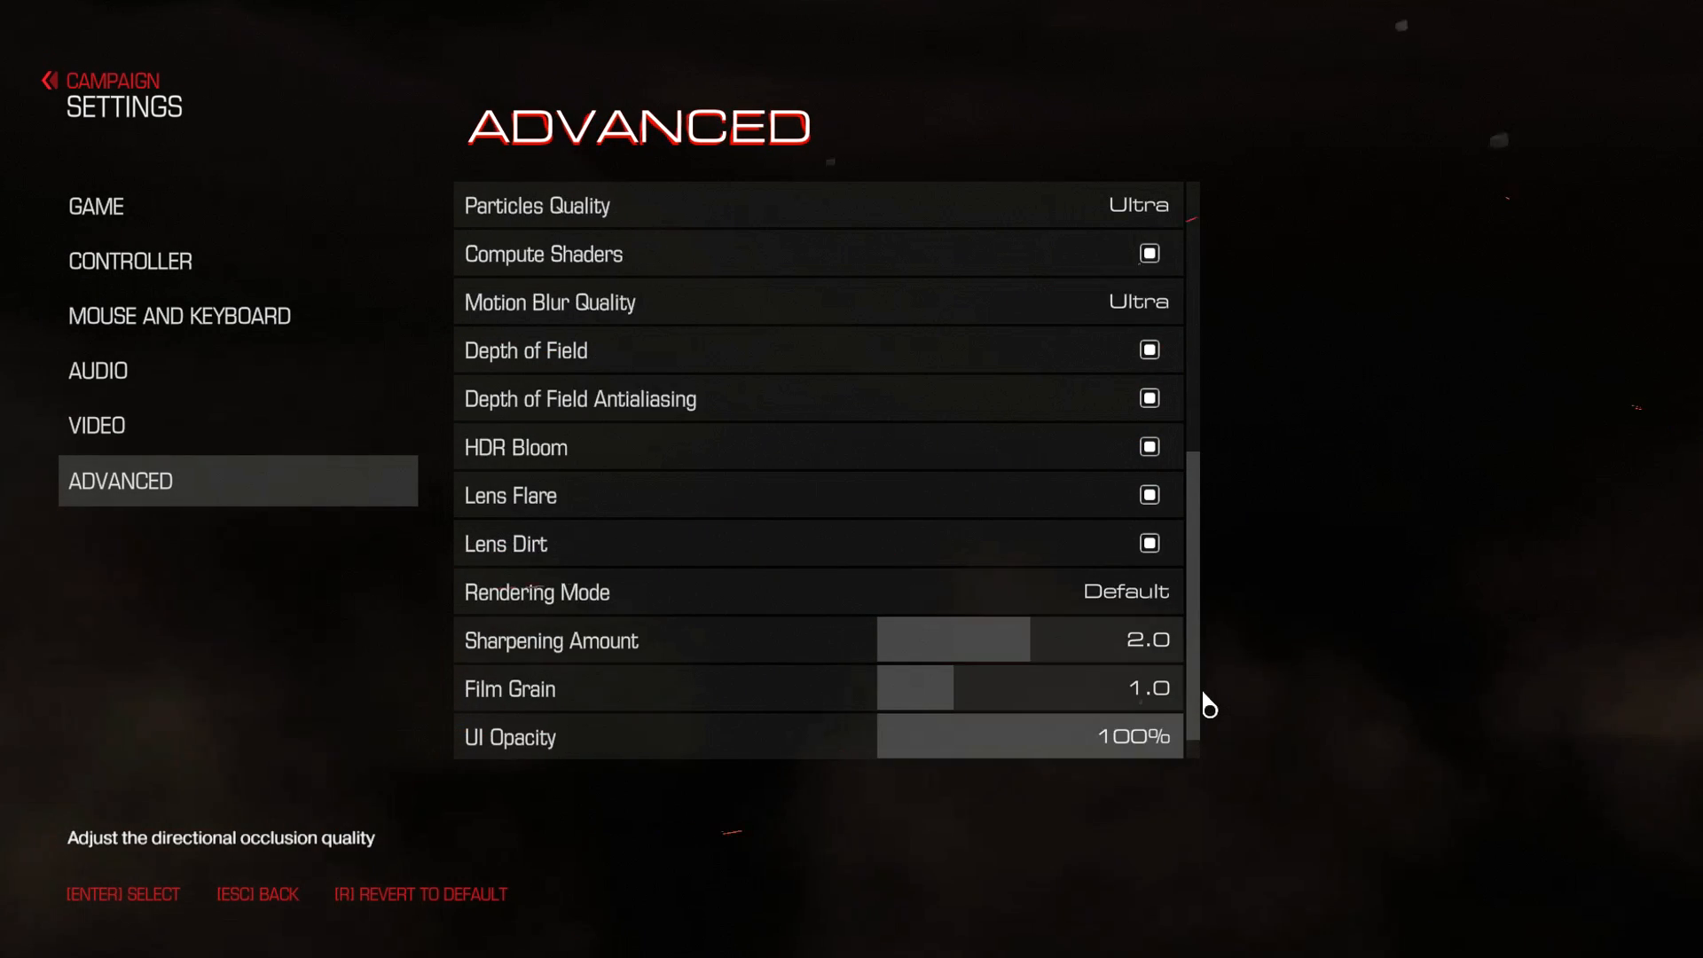
{"action": "scroll", "scroll_direction": "up", "scroll_amount": 3}
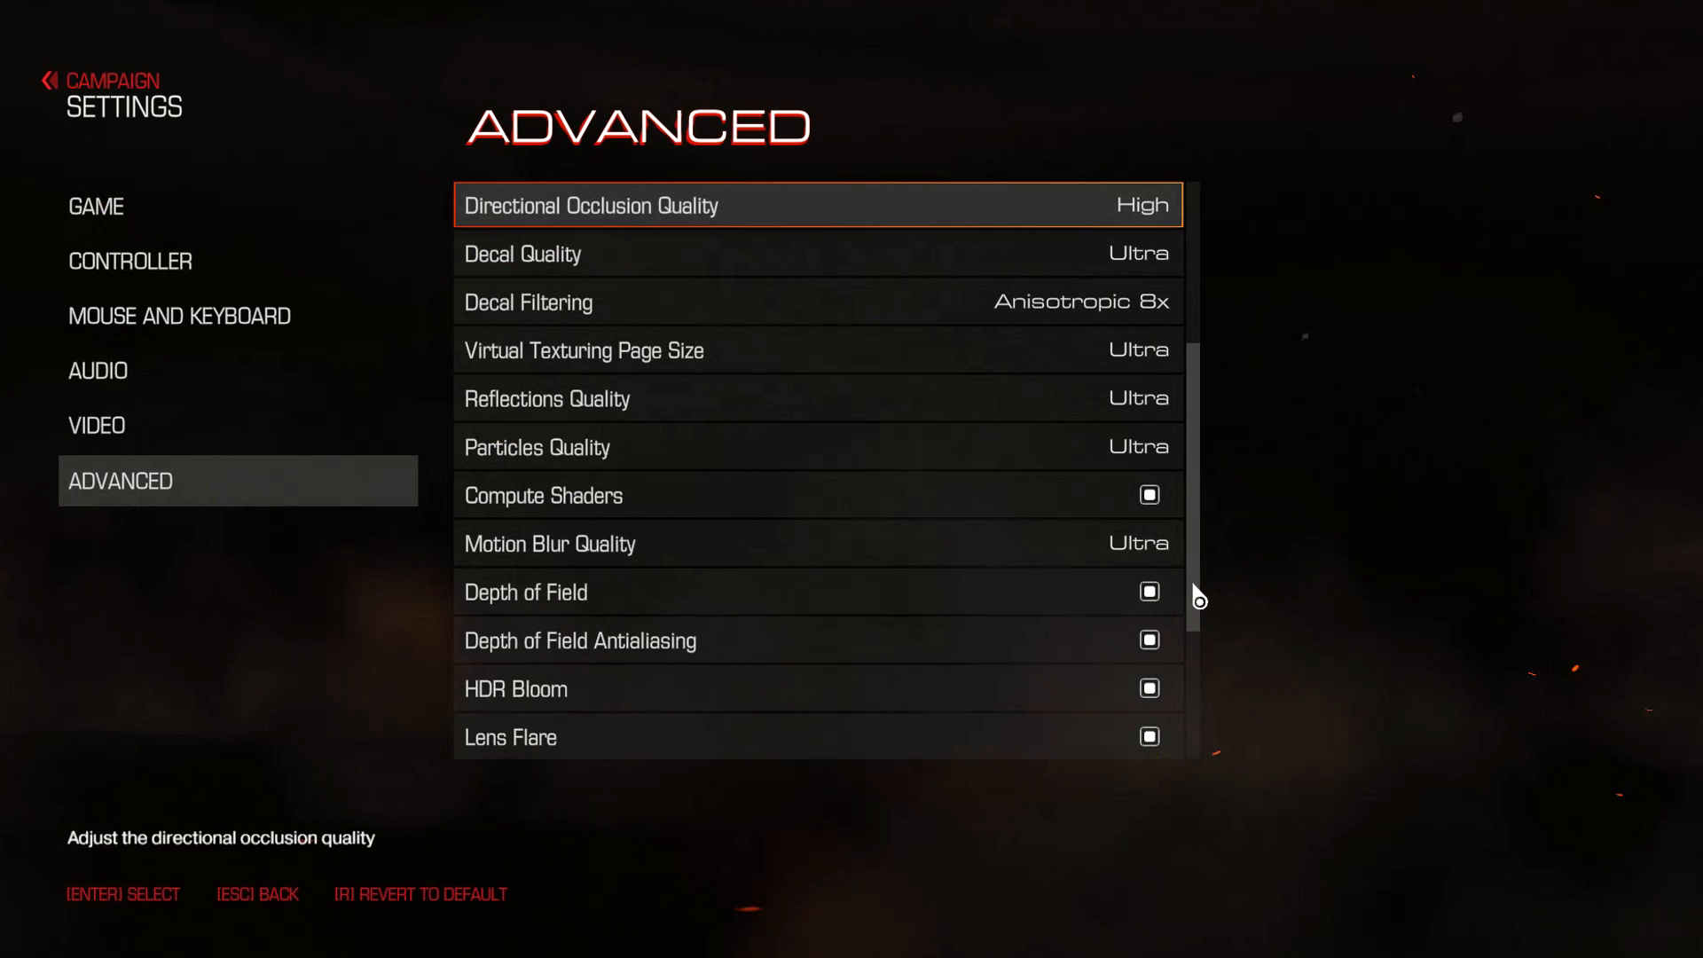
{"action": "left_click", "coordinate": [96, 425]}
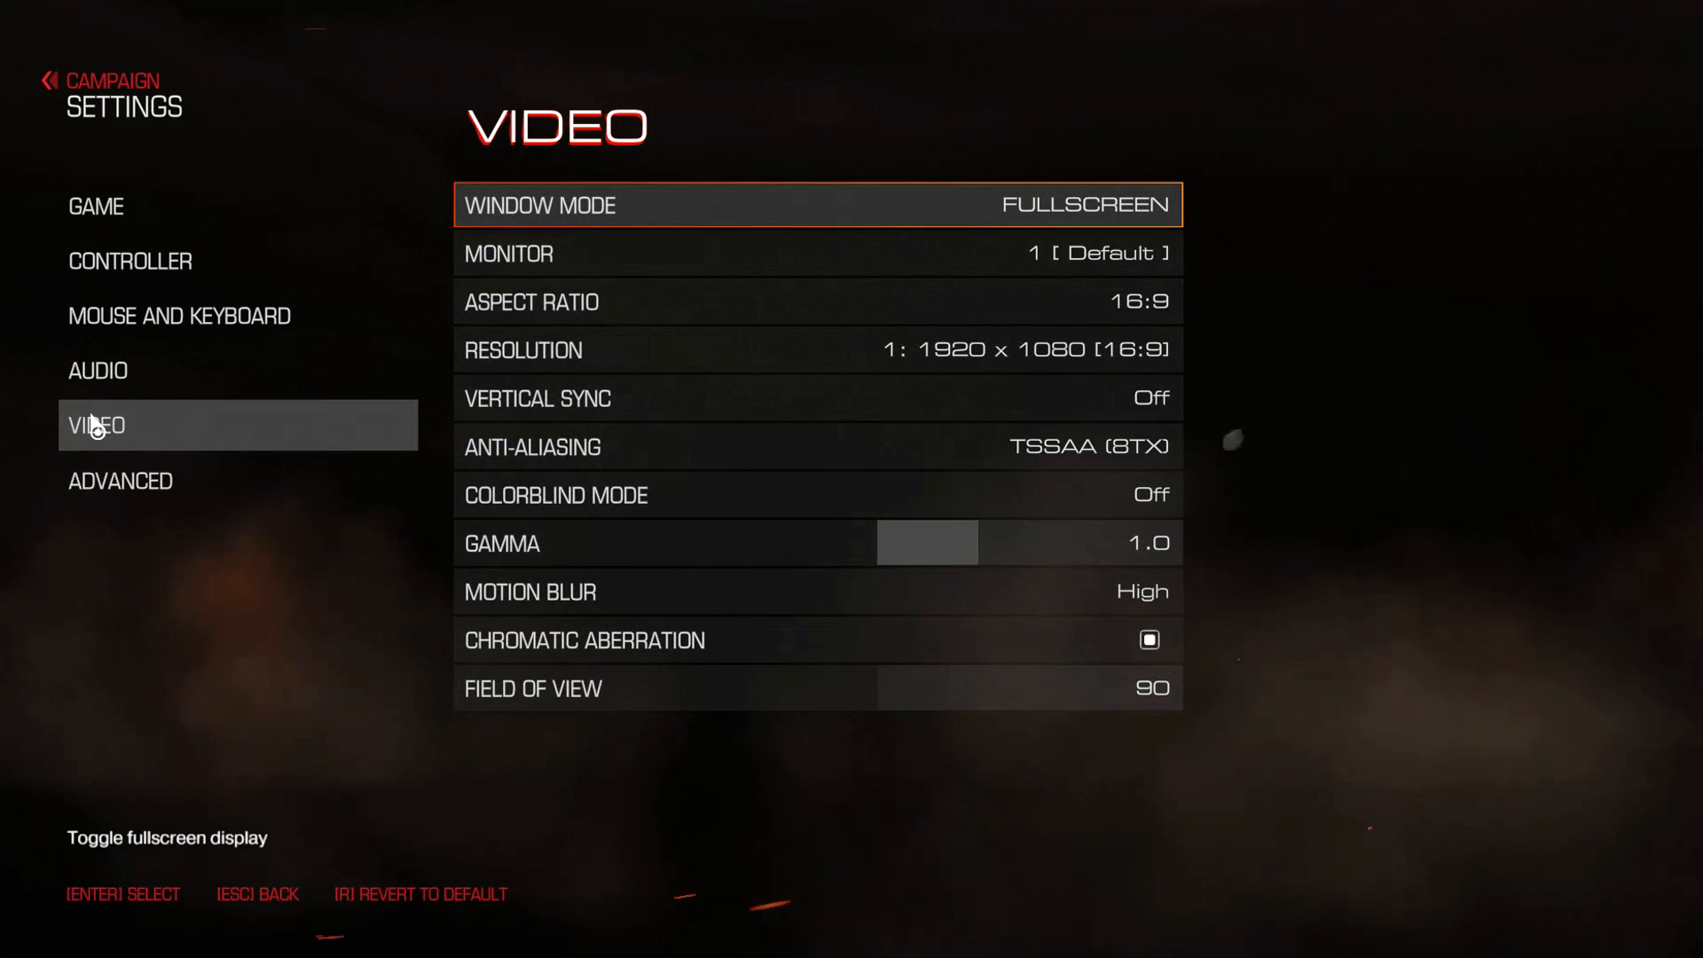
{"action": "mouse_move", "coordinate": [417, 467]}
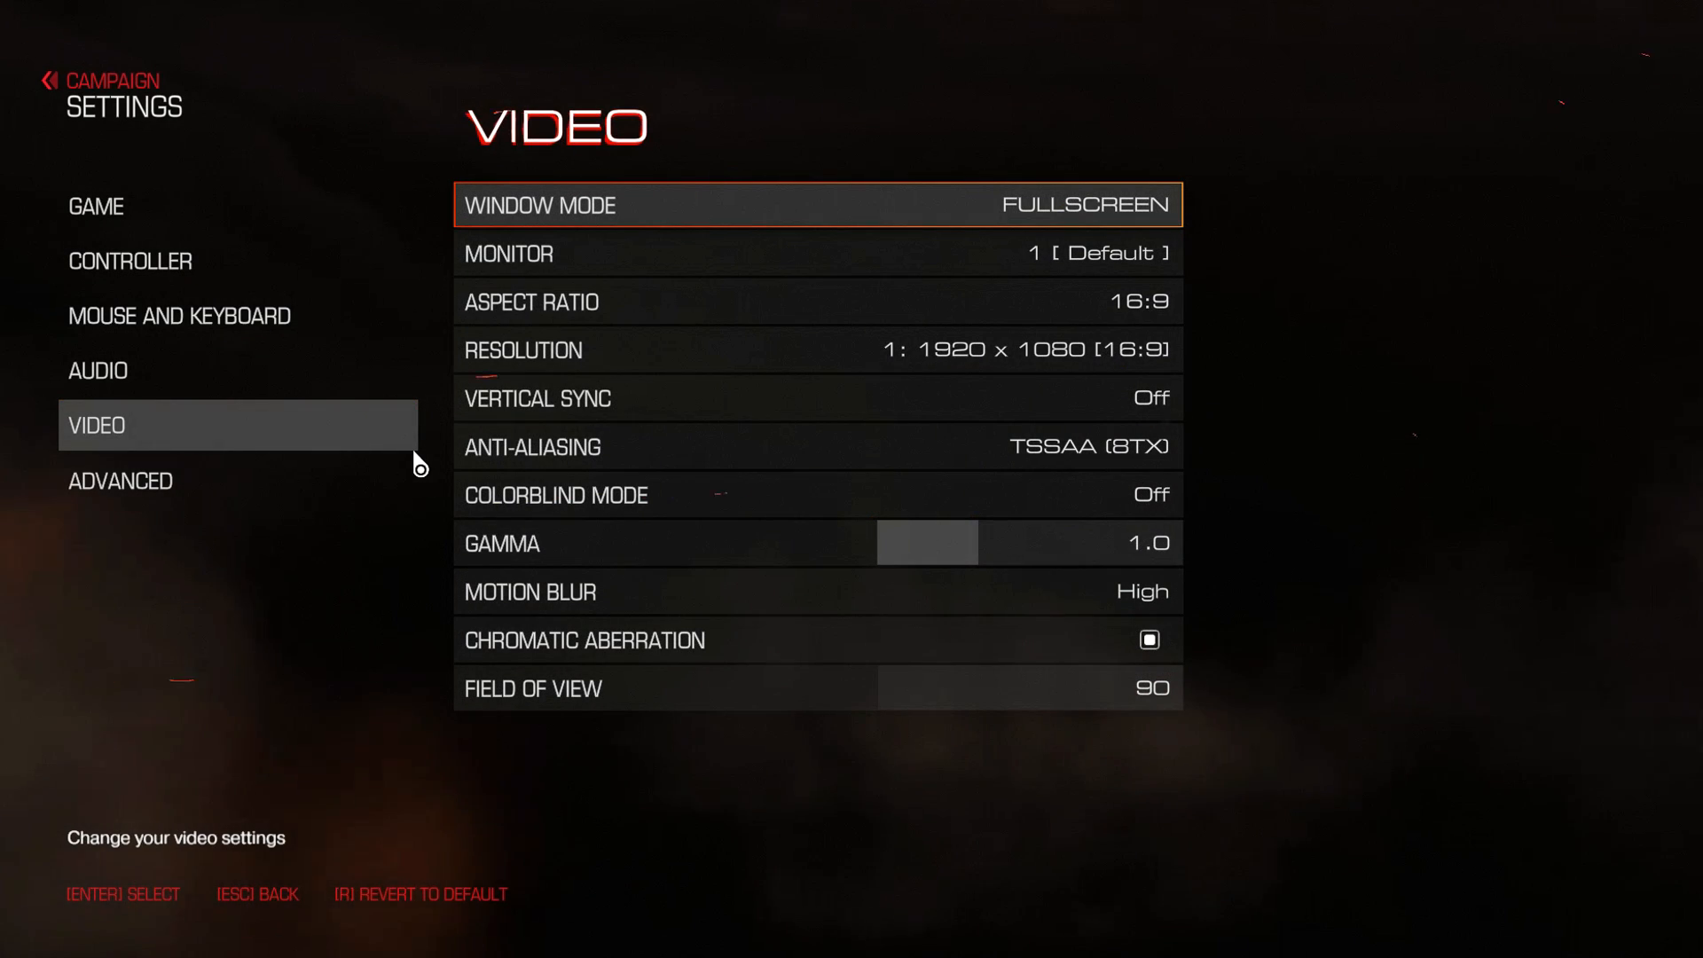
{"action": "key", "text": "Escape"}
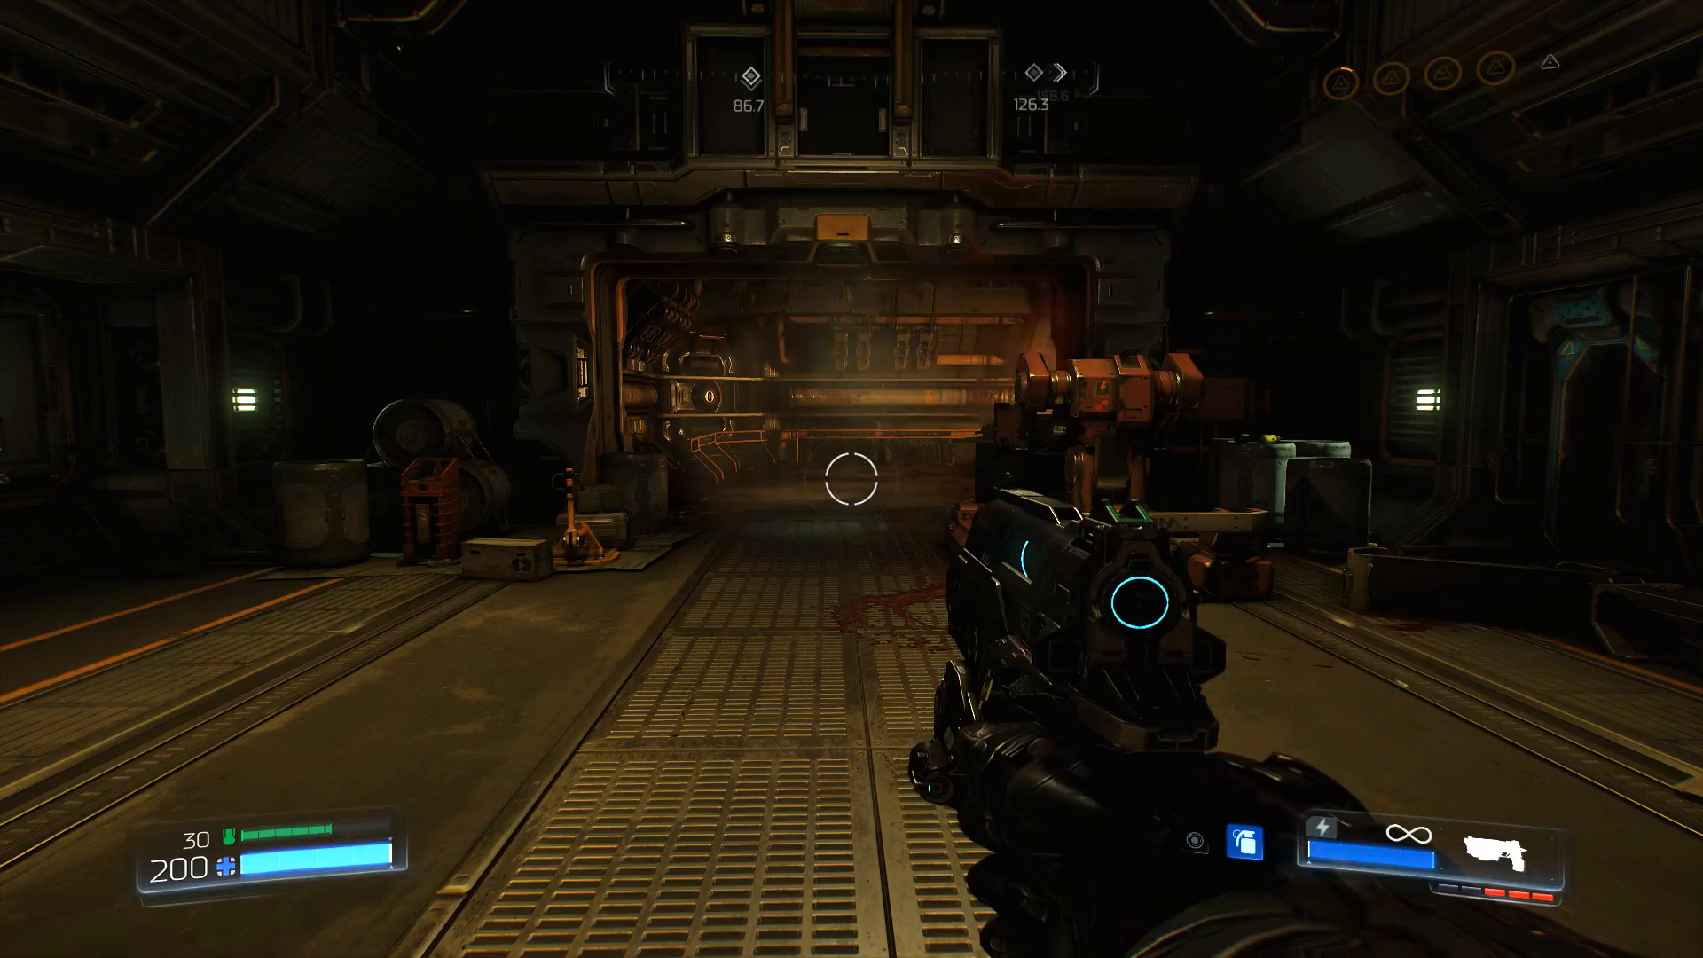
{"action": "mouse_move", "coordinate": [851, 478]}
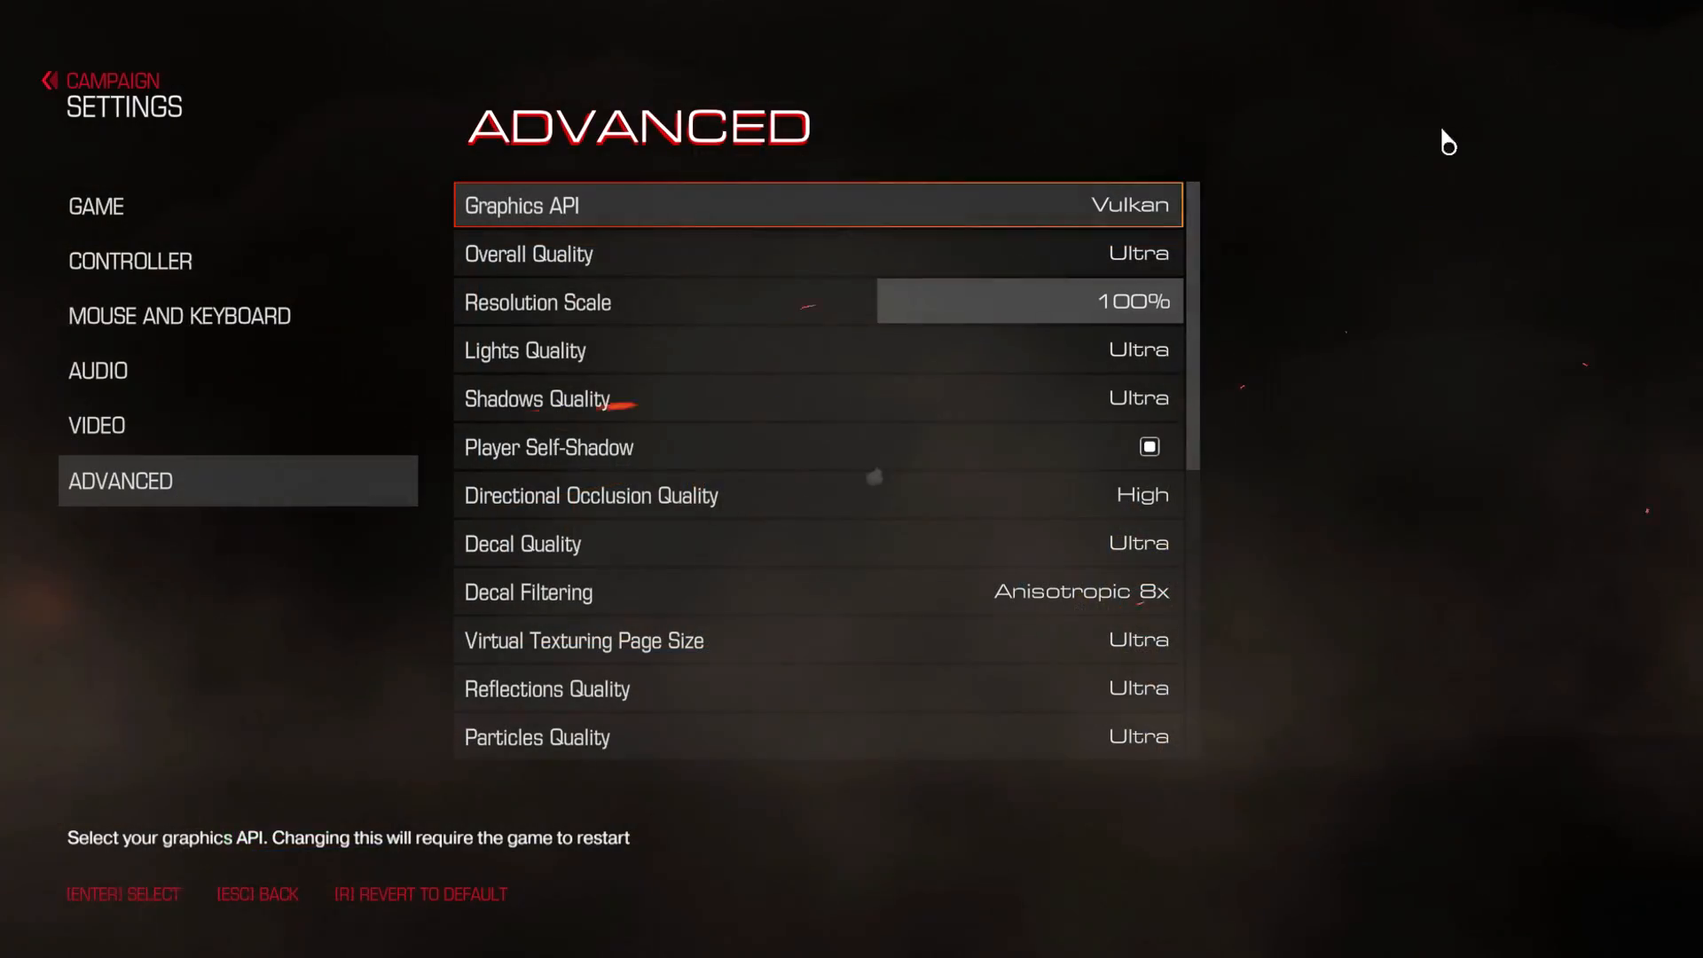
{"action": "mouse_move", "coordinate": [1127, 228]}
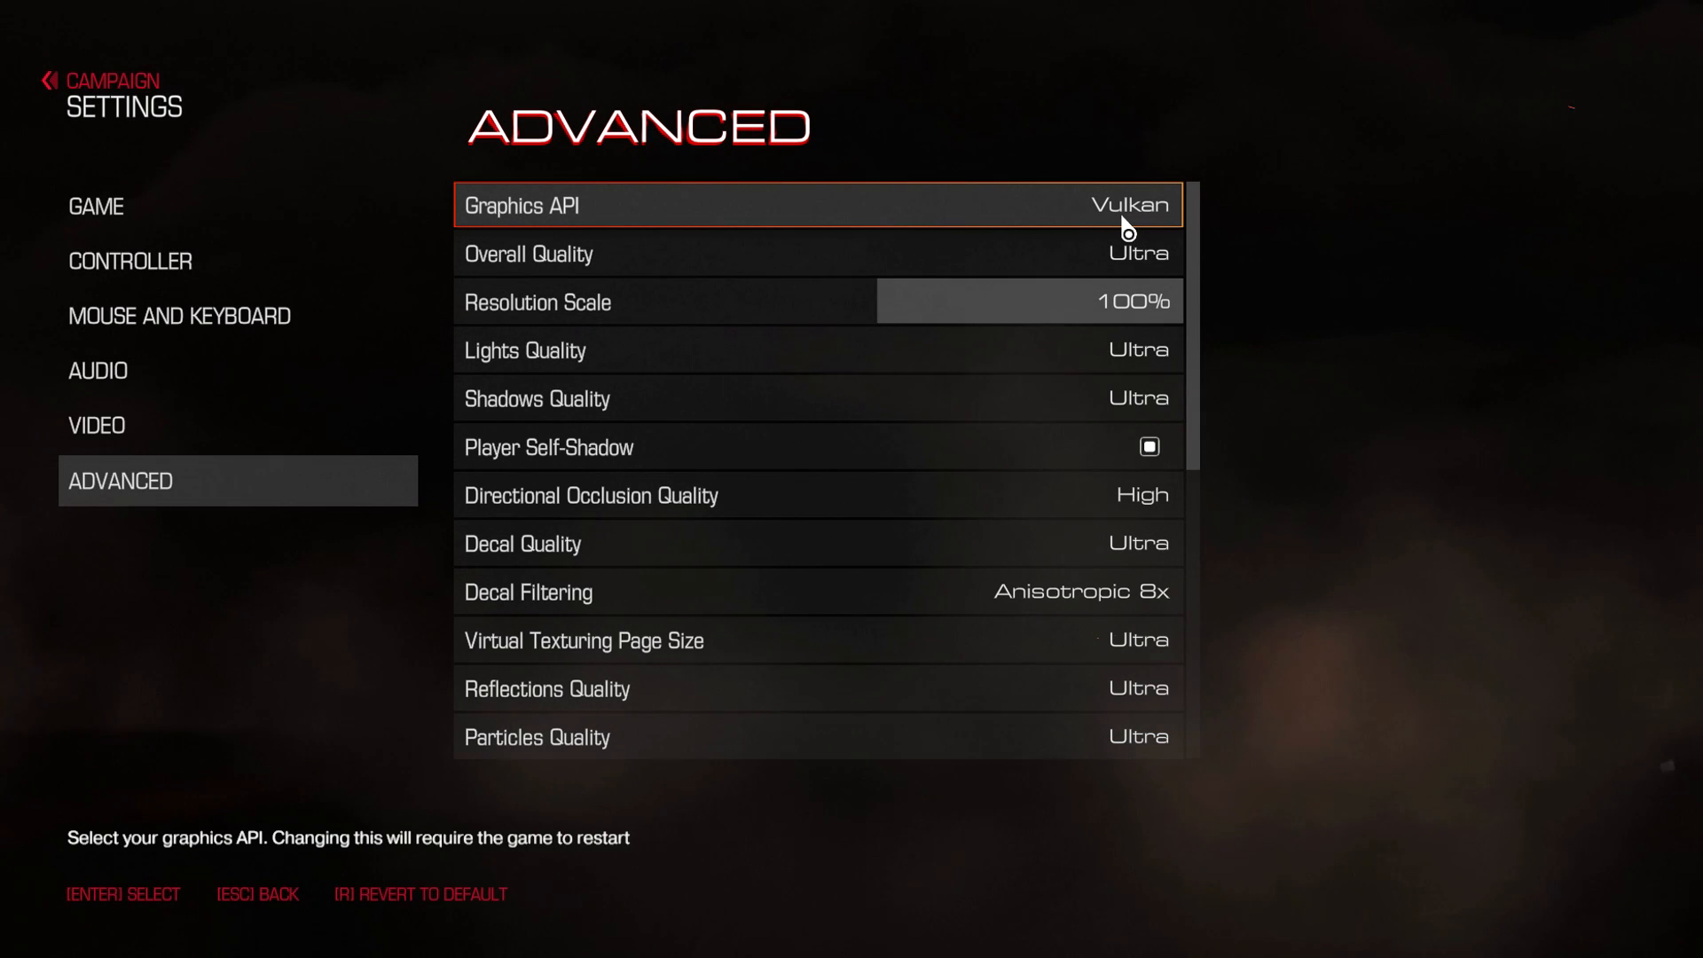
{"action": "left_click", "coordinate": [809, 205]}
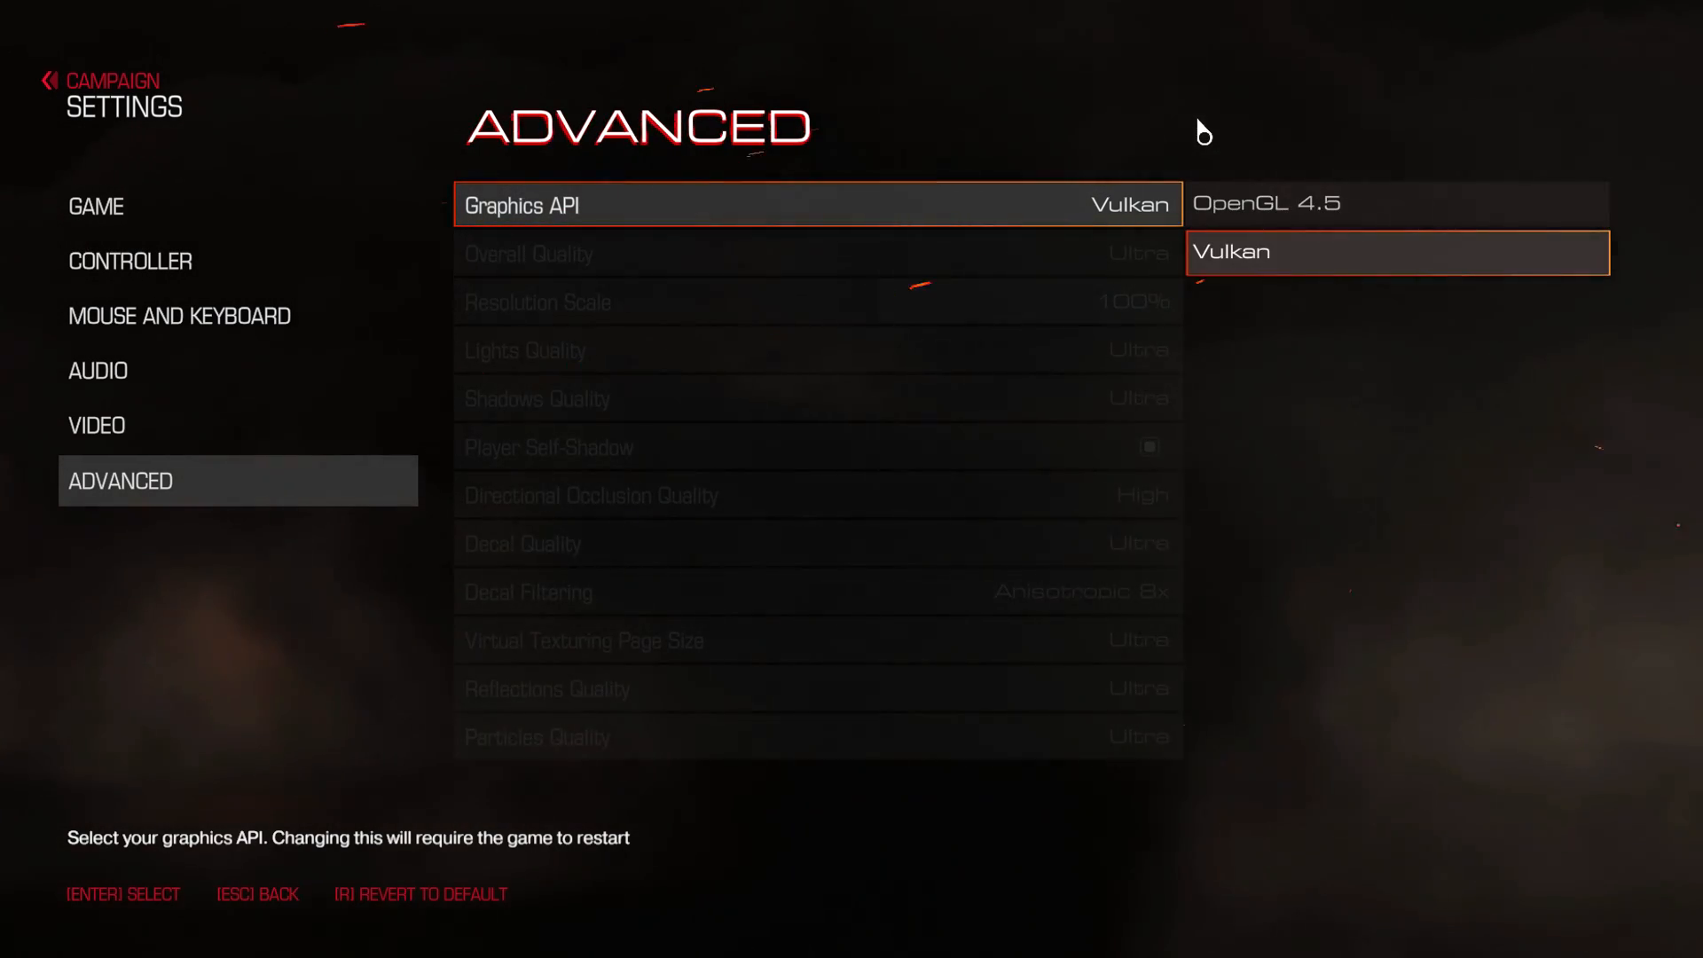
{"action": "left_click", "coordinate": [1395, 252]}
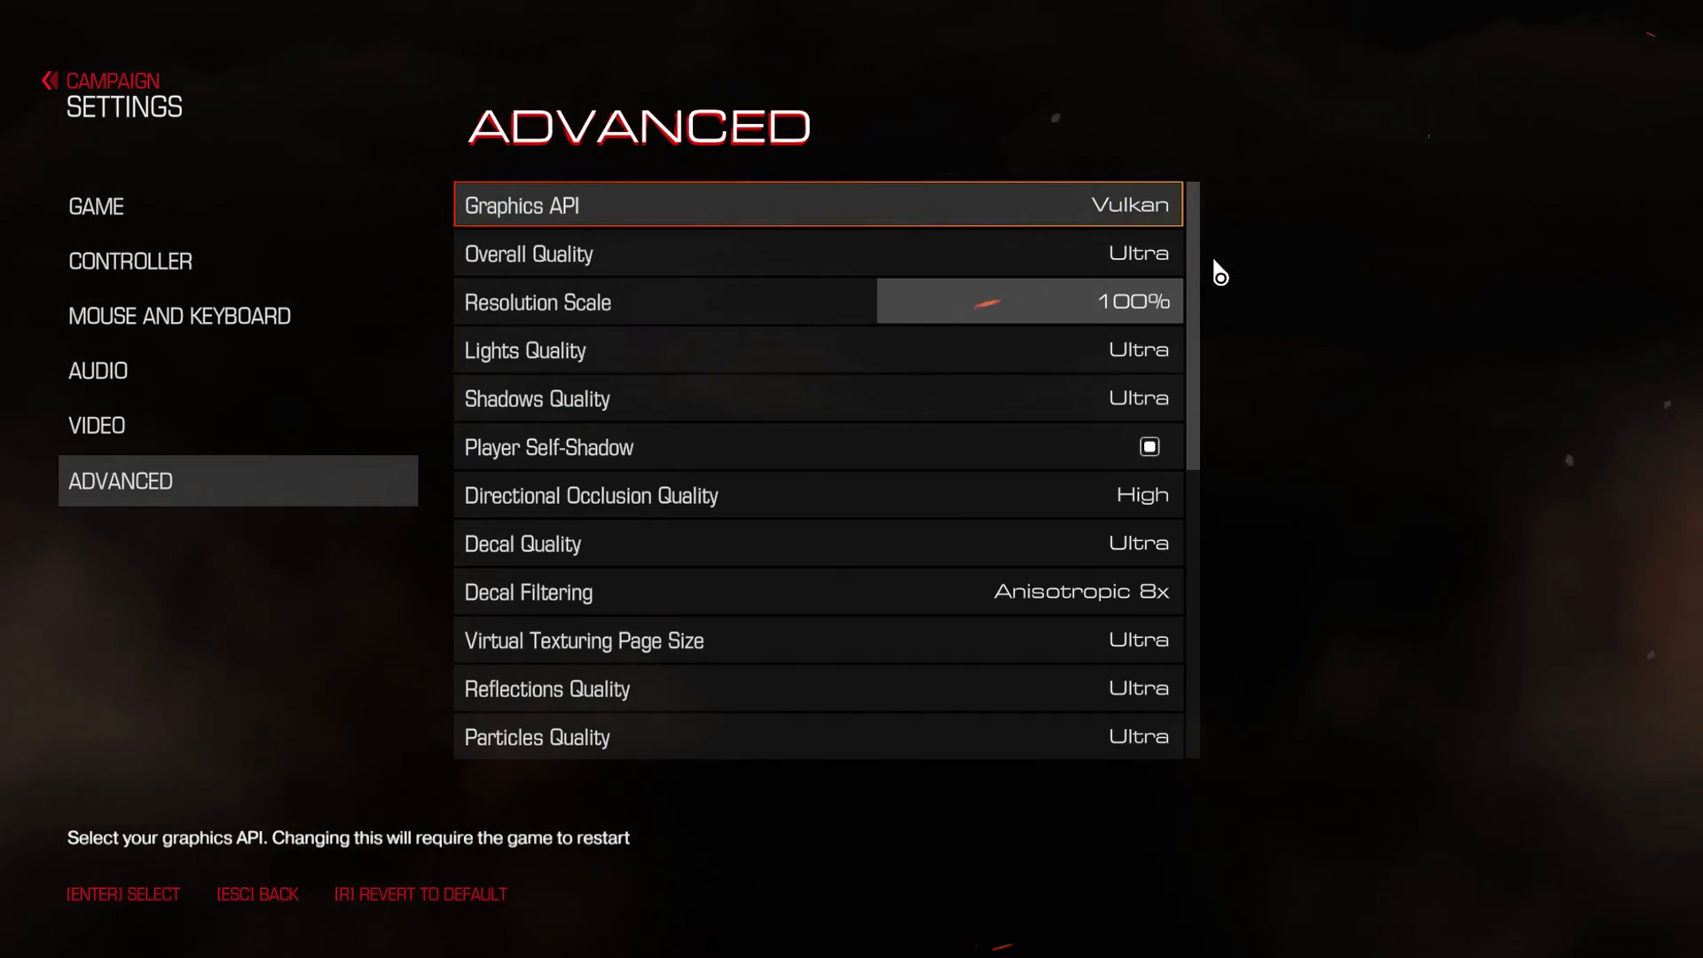
{"action": "scroll", "scroll_direction": "down", "scroll_amount": 3}
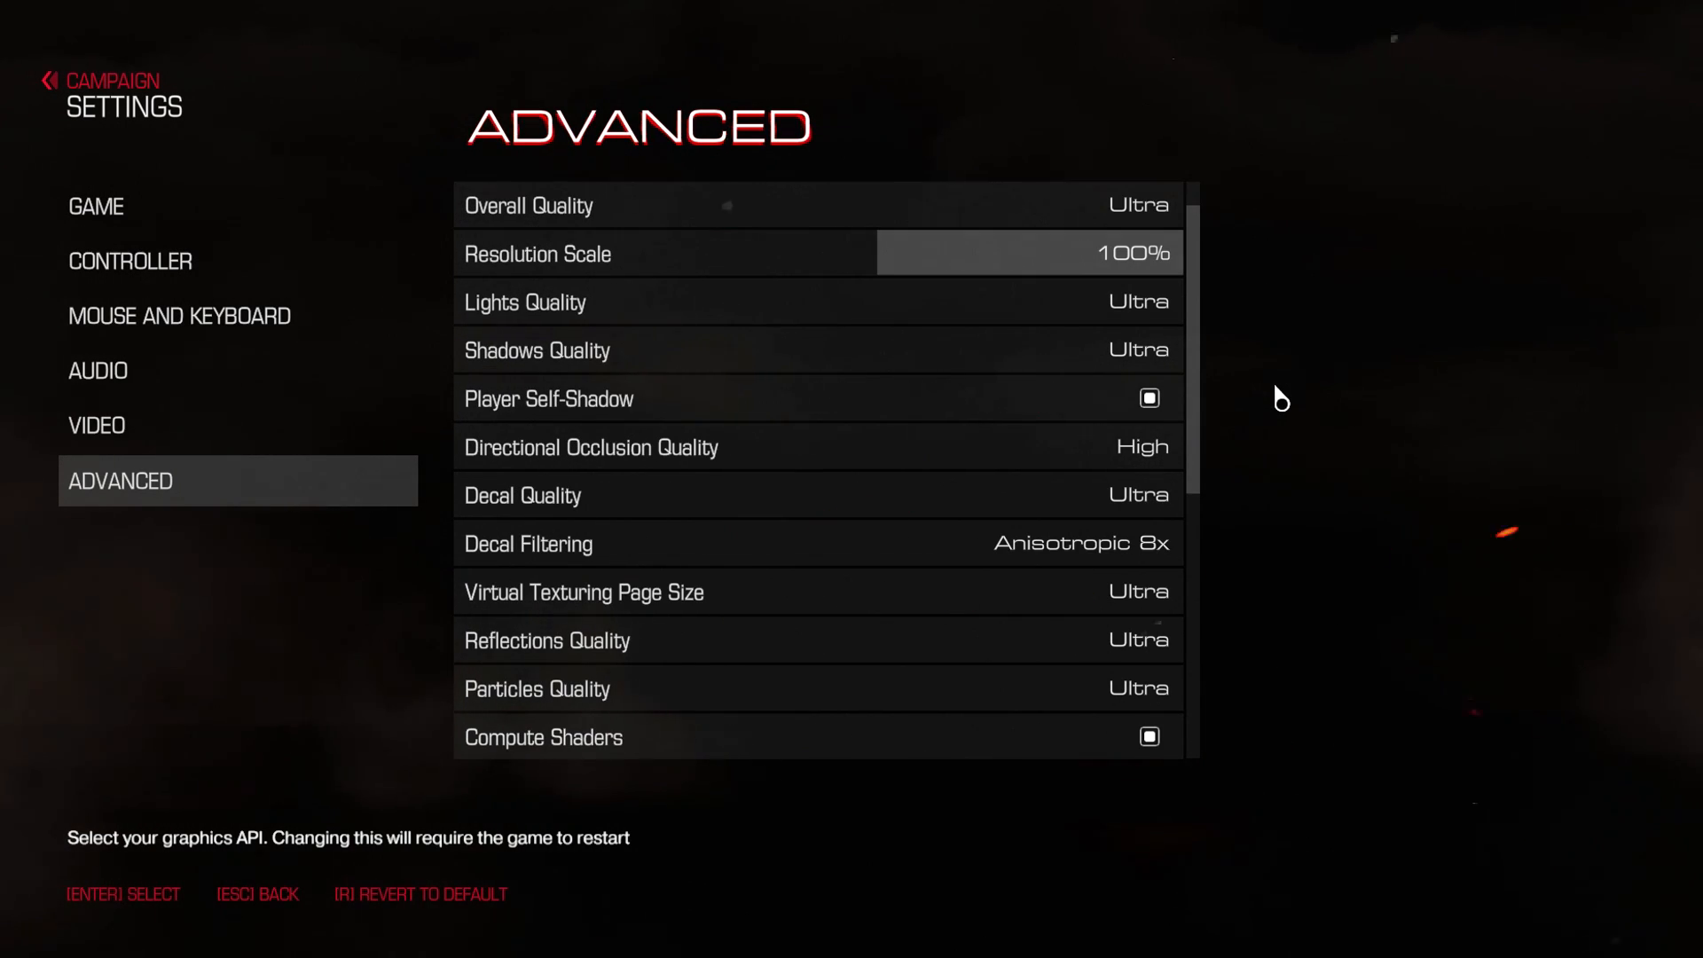
{"action": "scroll", "scroll_direction": "down", "scroll_amount": 3}
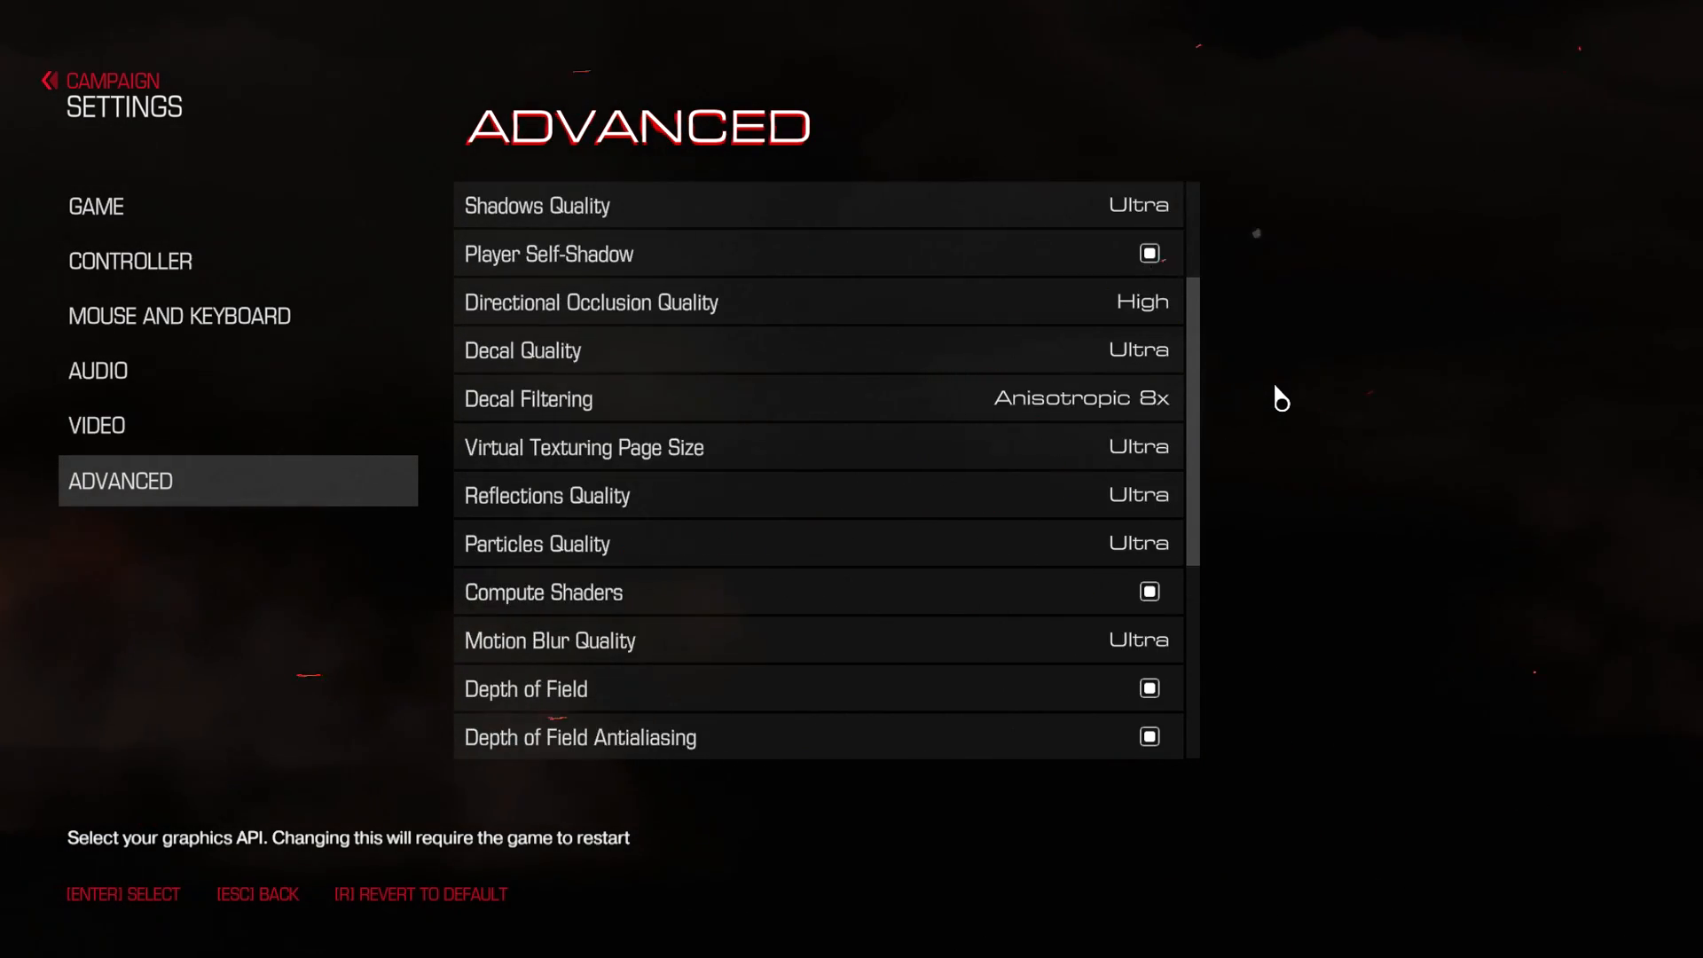
{"action": "scroll", "scroll_direction": "down", "scroll_amount": 3}
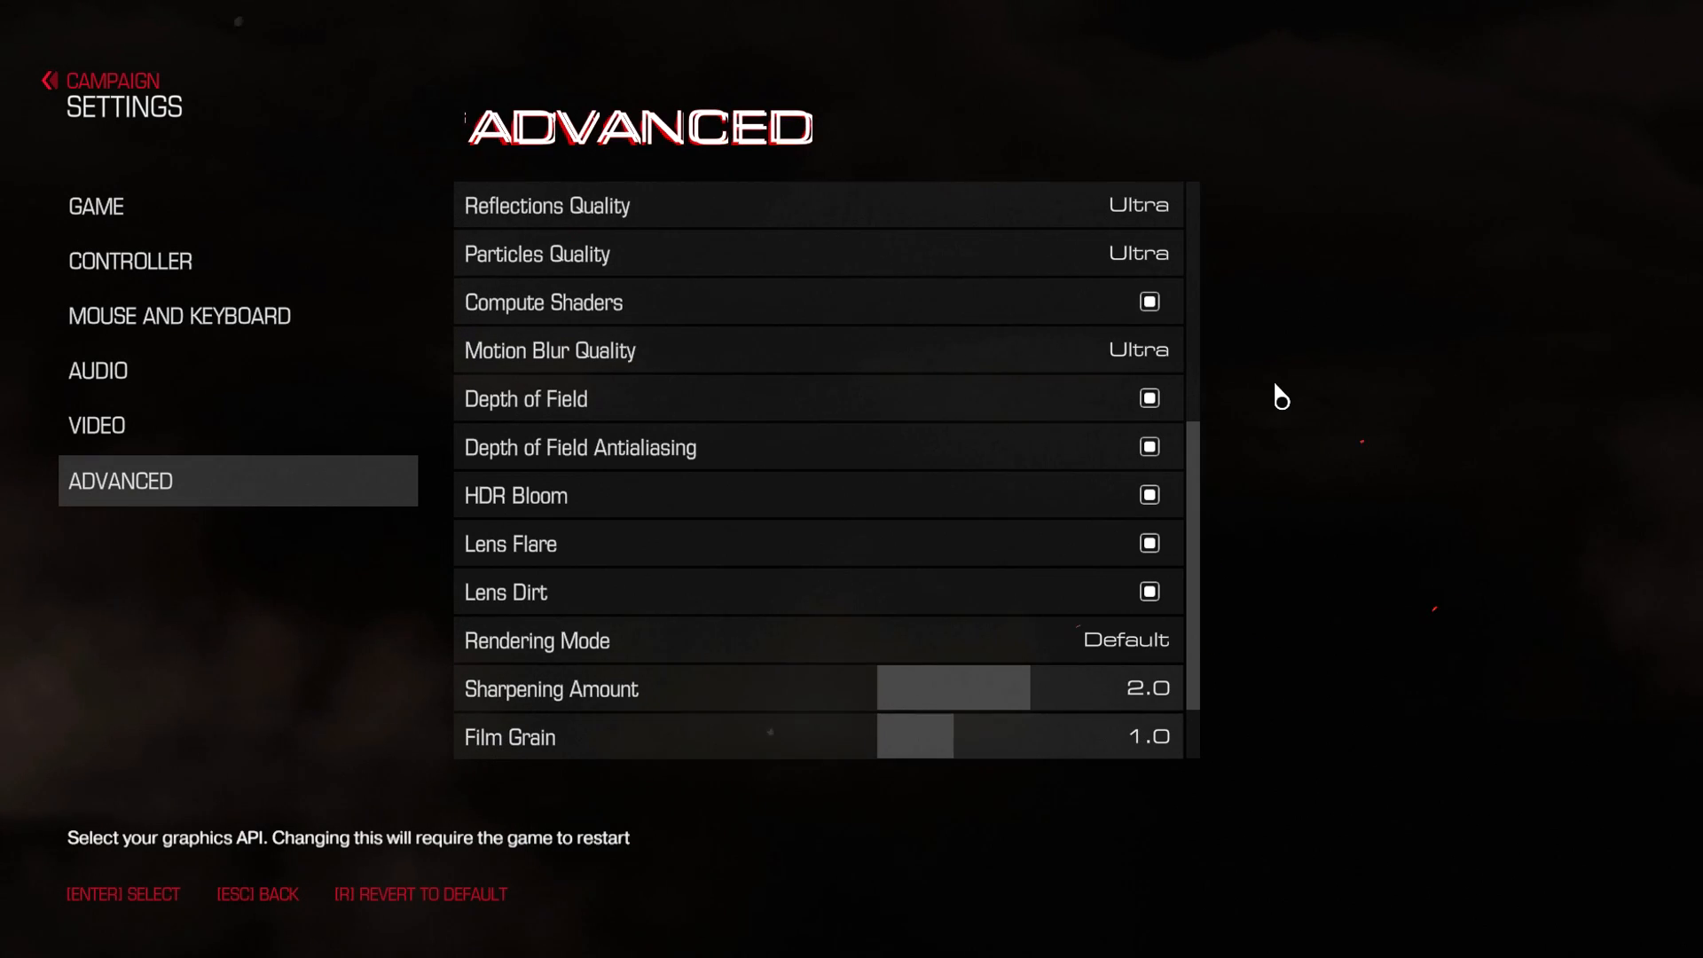
{"action": "scroll", "scroll_direction": "down", "scroll_amount": 3}
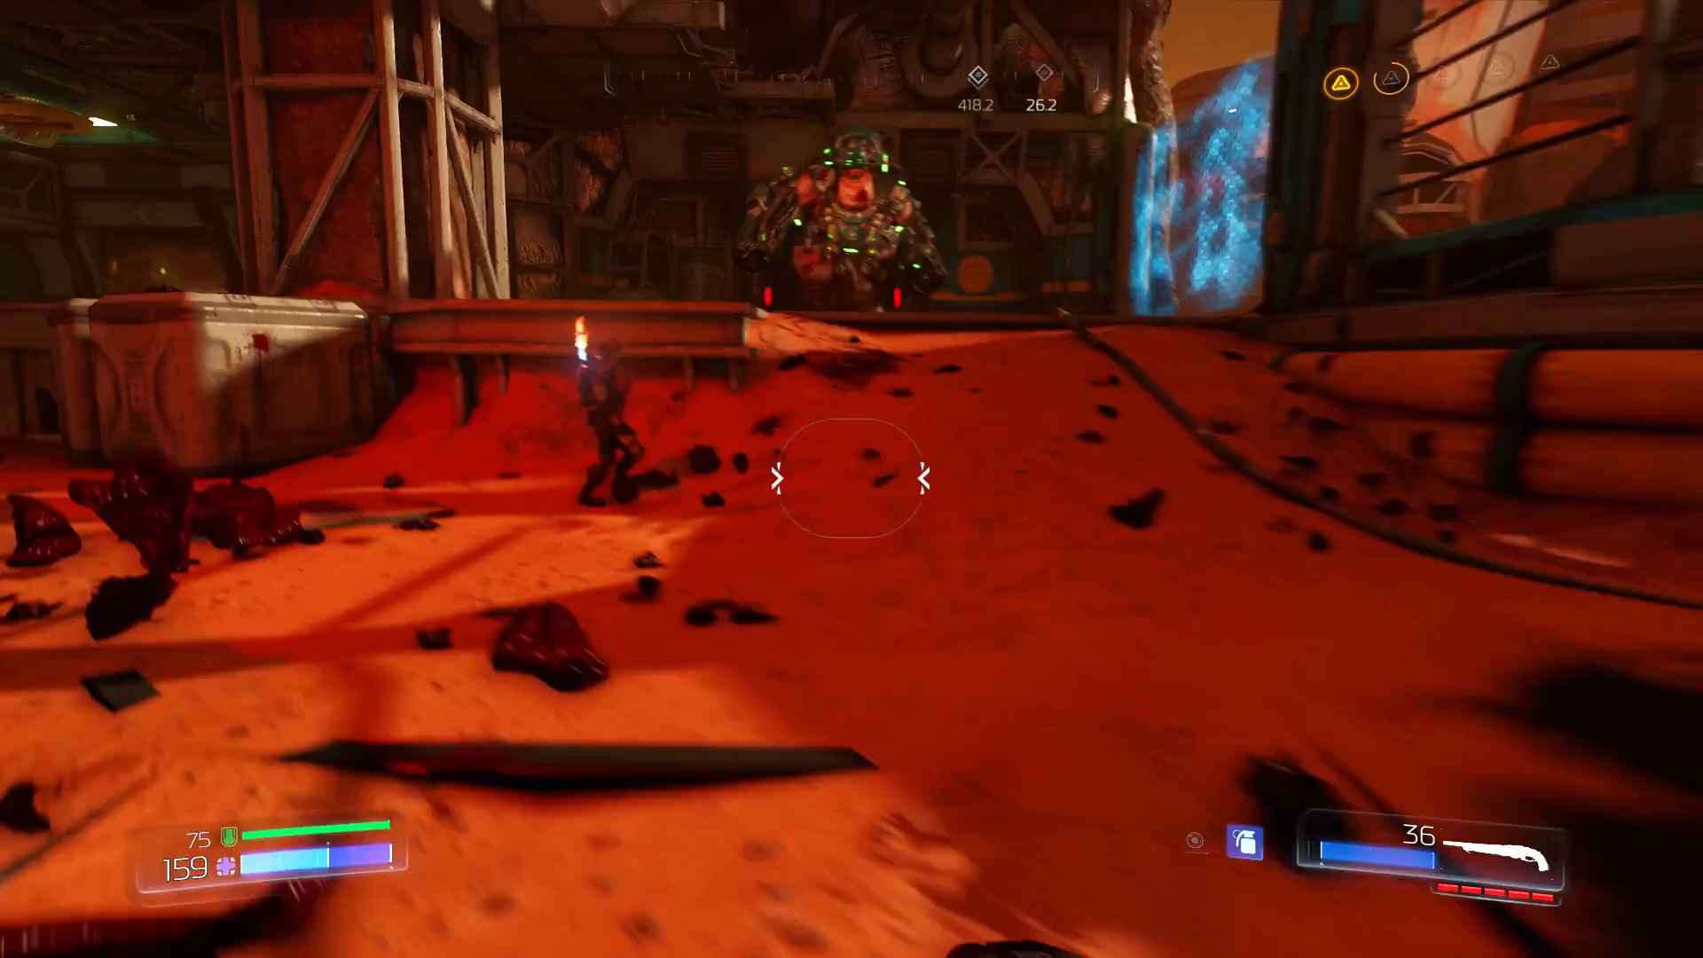
Step: Fire the shotgun at the possessed soldier ahead on the Mars surface
{"action": "left_click", "coordinate": [852, 479]}
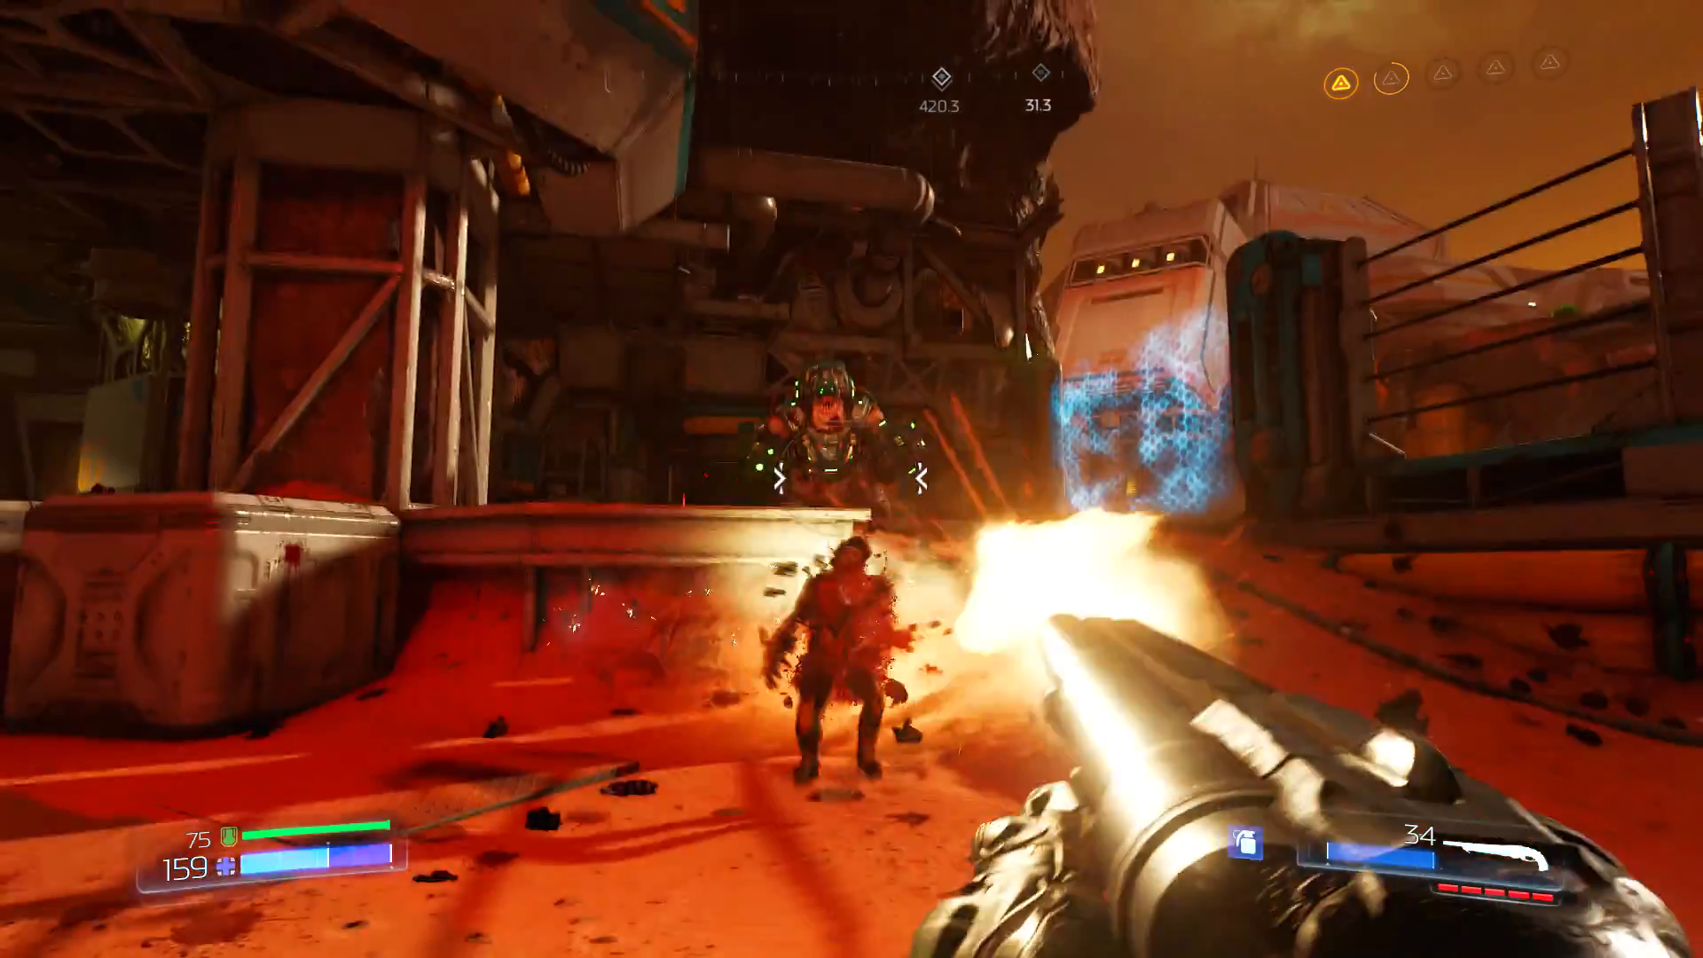